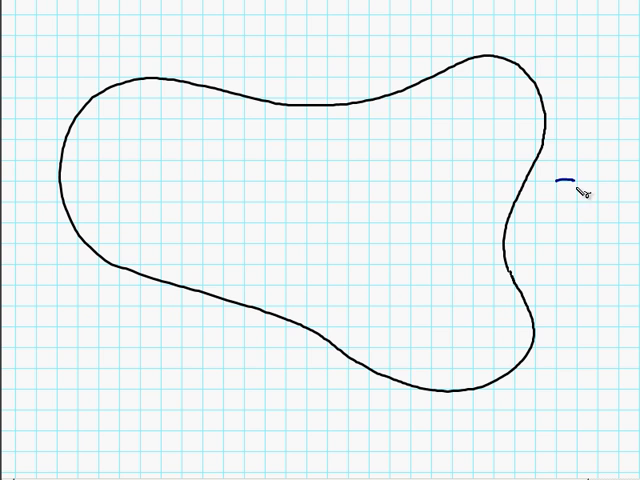
# Draw a one-unit reference square with a dot beside the blob.
pyautogui.moveTo(568, 178); pyautogui.dragTo(564, 212)
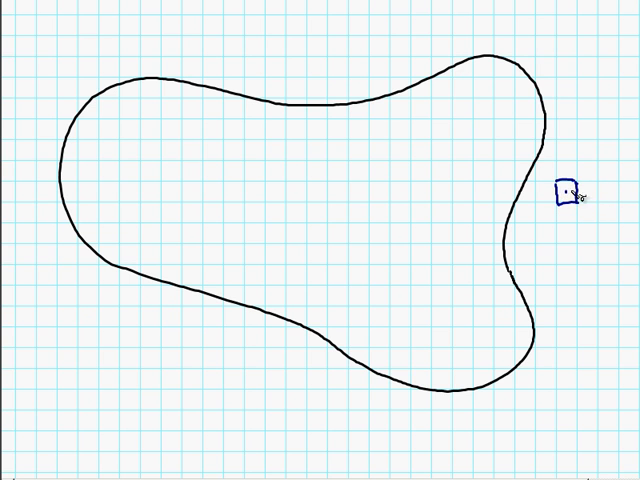
pyautogui.moveTo(436, 372)
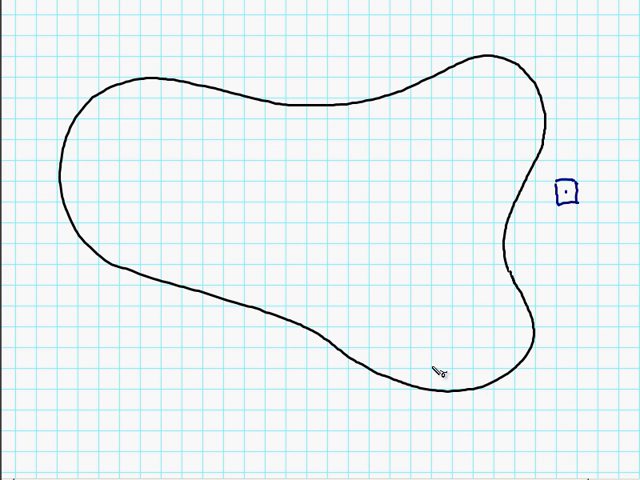
pyautogui.moveTo(456, 362)
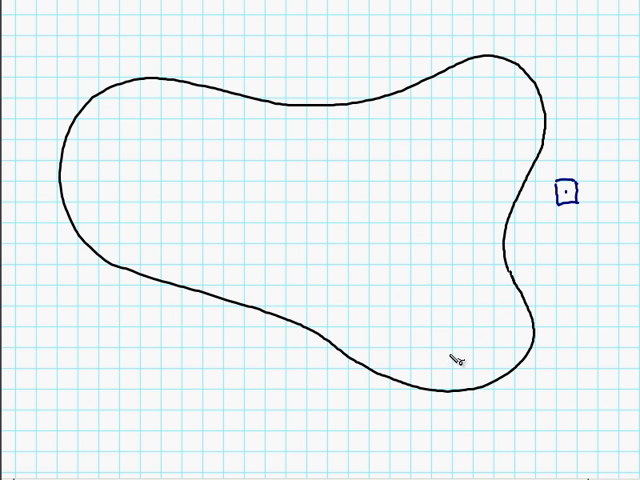
pyautogui.moveTo(548, 104)
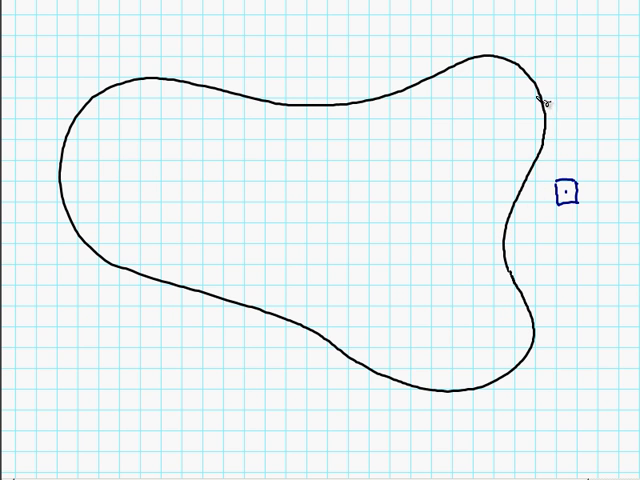
pyautogui.moveTo(82, 128)
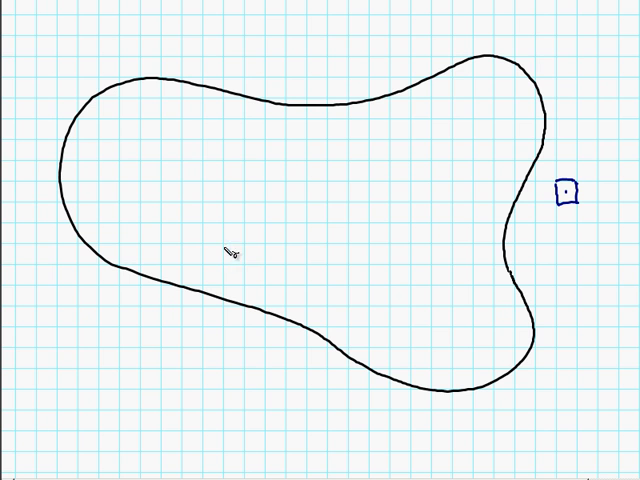
pyautogui.moveTo(222, 196)
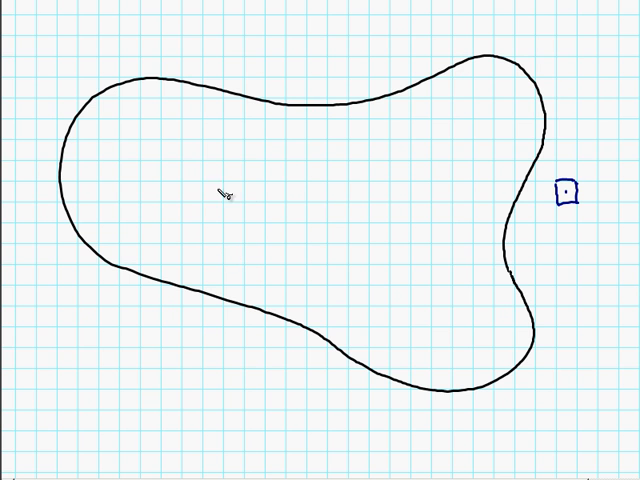
# Draw a horizontal line across the blob's middle and tick-mark every grid unit along it.
pyautogui.moveTo(180, 184); pyautogui.dragTo(404, 190)
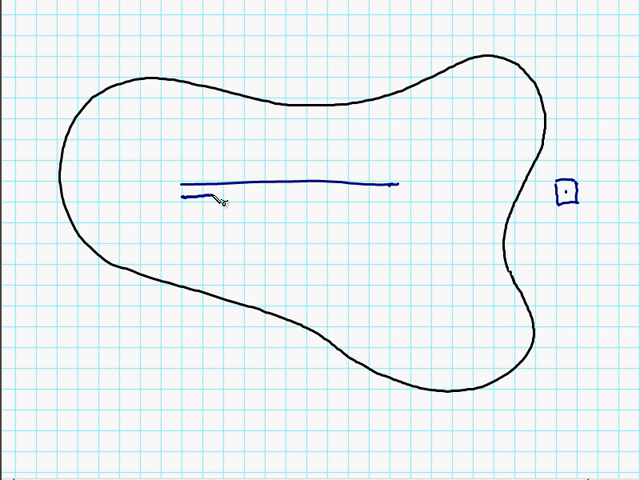
pyautogui.moveTo(184, 192); pyautogui.dragTo(396, 190)
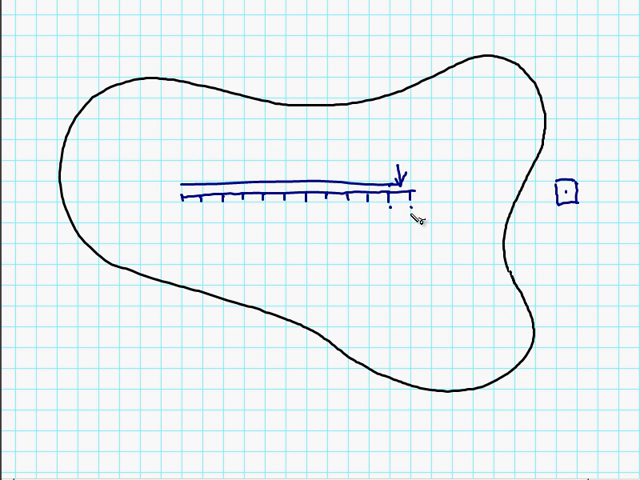
pyautogui.moveTo(124, 128)
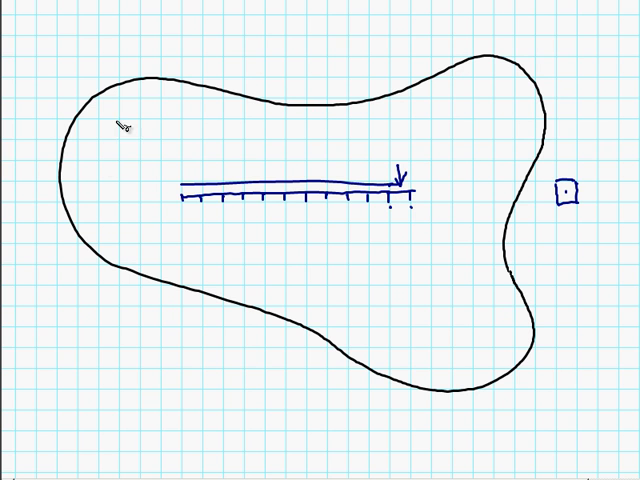
pyautogui.moveTo(552, 176)
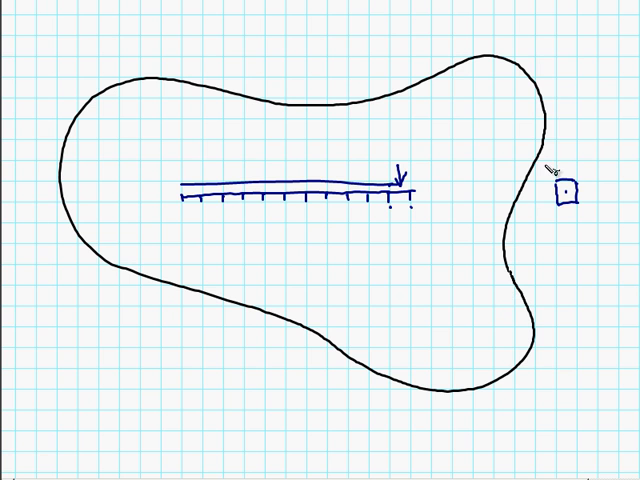
pyautogui.moveTo(582, 190)
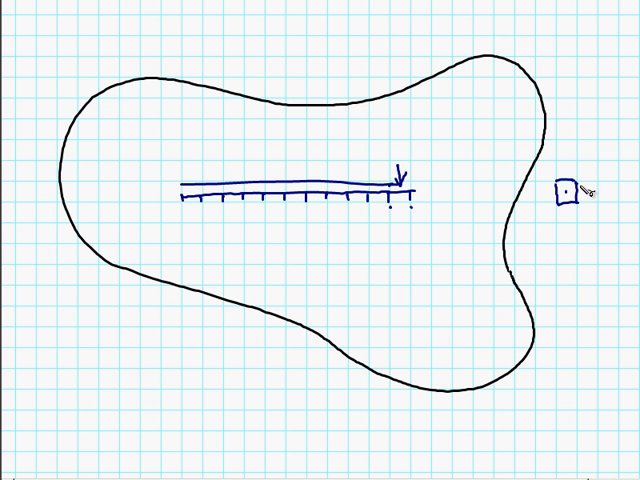
pyautogui.moveTo(504, 172)
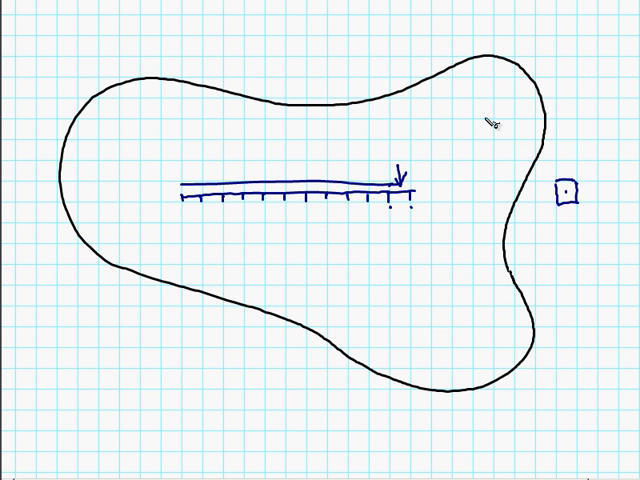
pyautogui.moveTo(456, 78)
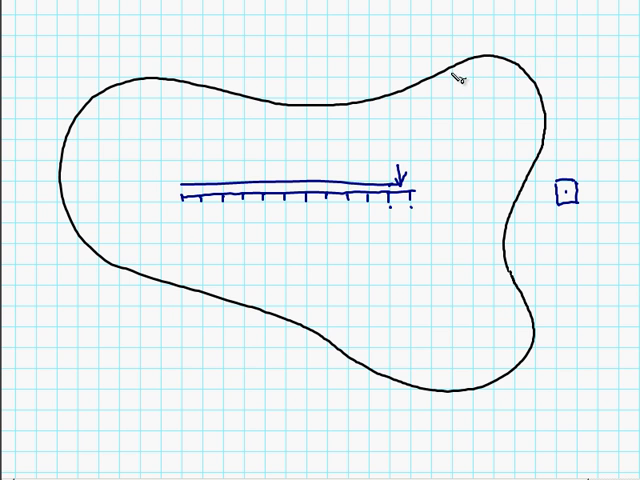
pyautogui.moveTo(244, 100)
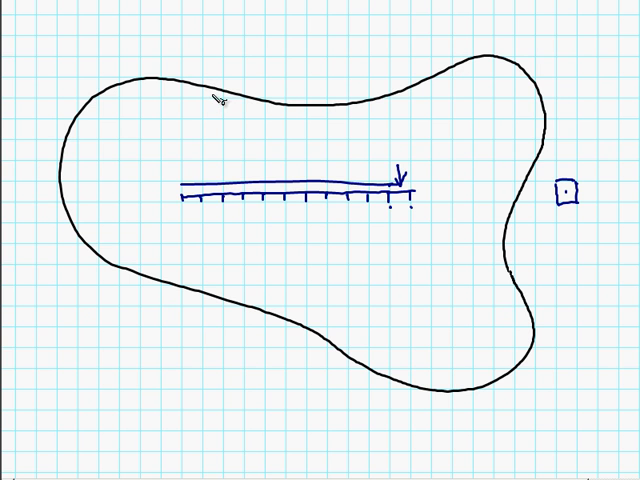
pyautogui.moveTo(224, 104)
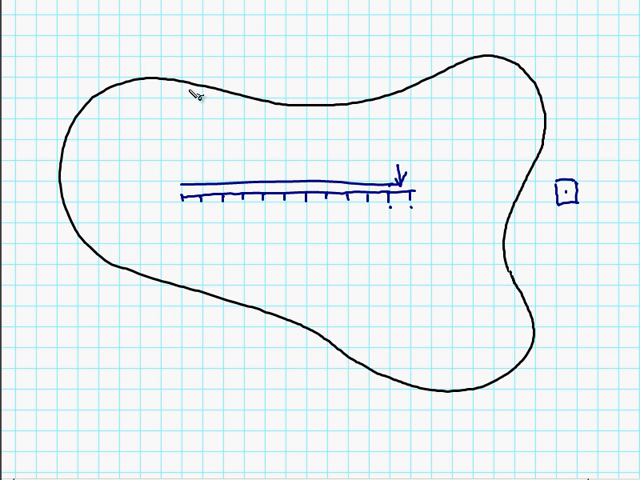
pyautogui.moveTo(240, 96)
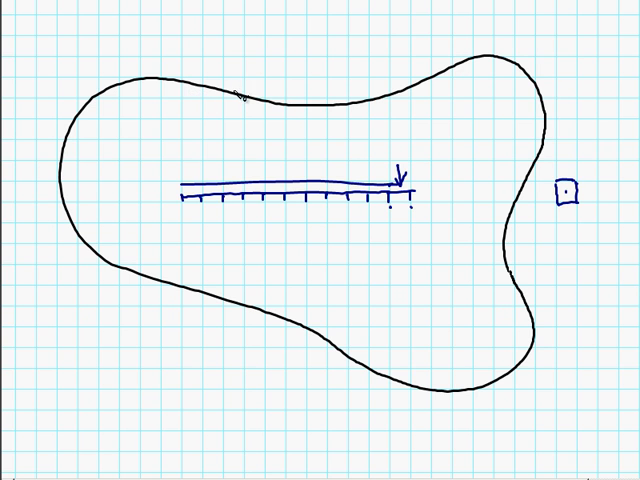
pyautogui.moveTo(200, 100)
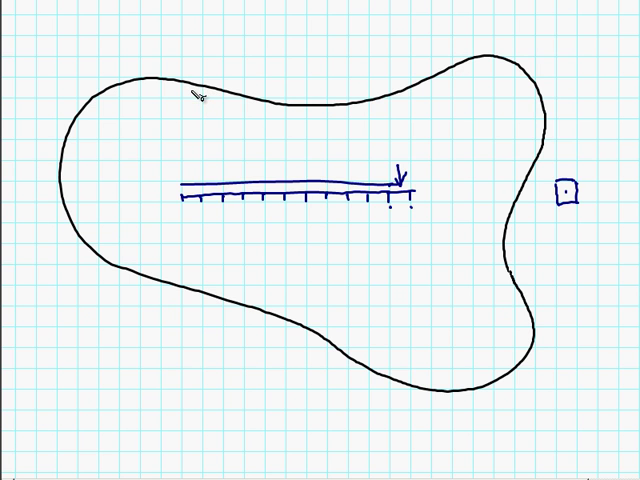
pyautogui.moveTo(238, 88)
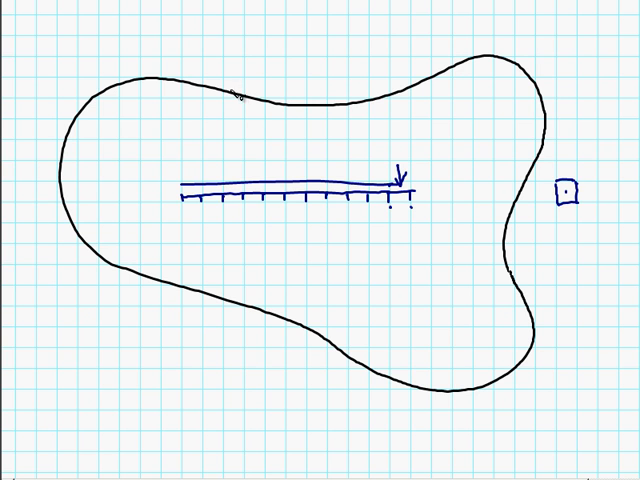
pyautogui.moveTo(76, 192)
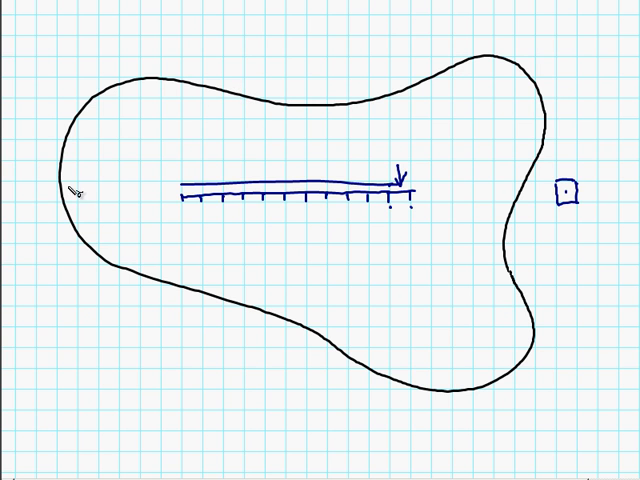
pyautogui.moveTo(308, 304)
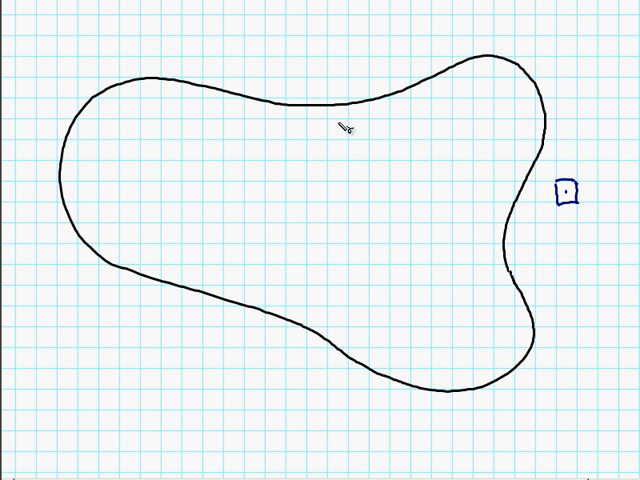
pyautogui.moveTo(118, 136)
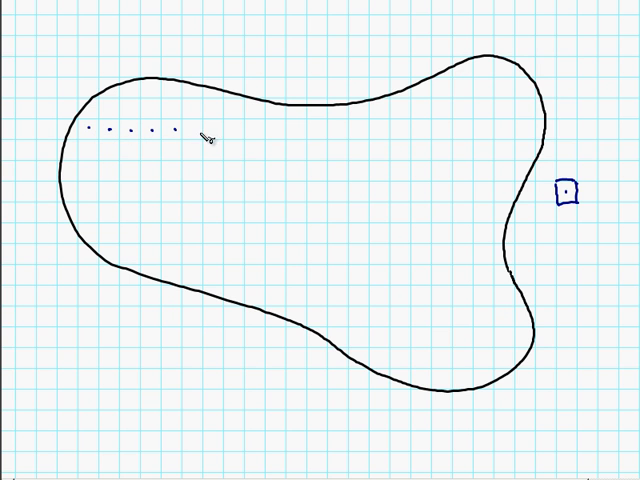
# Dot each grid square across the top row inside the blob, spanning its width.
pyautogui.moveTo(200, 136); pyautogui.dragTo(300, 136)
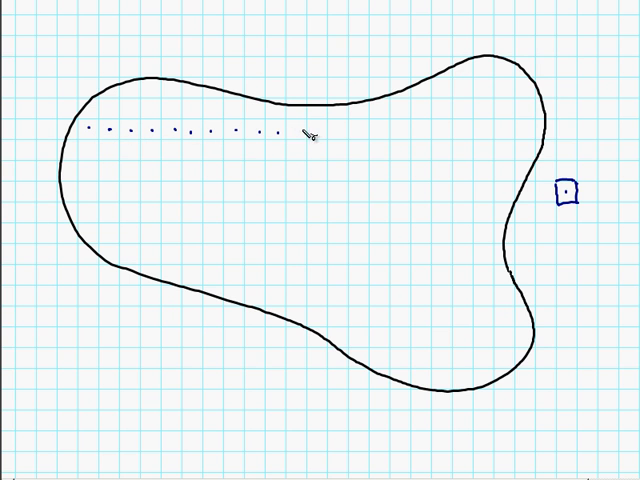
pyautogui.moveTo(300, 136); pyautogui.dragTo(410, 140)
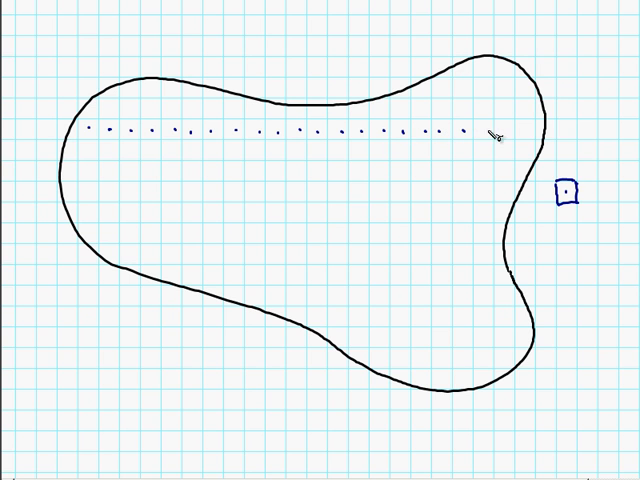
pyautogui.moveTo(524, 138)
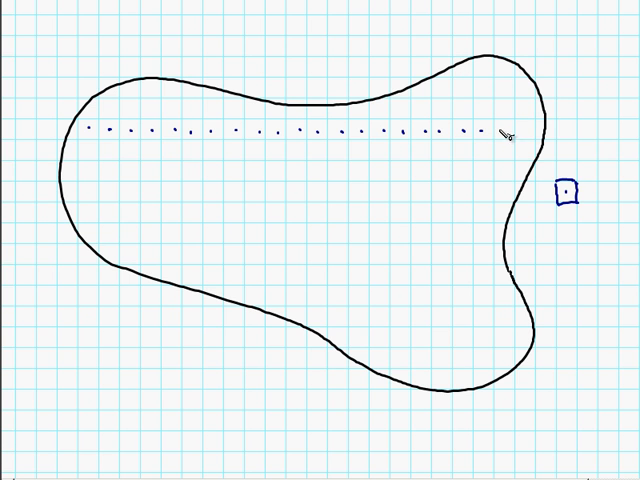
pyautogui.moveTo(506, 136)
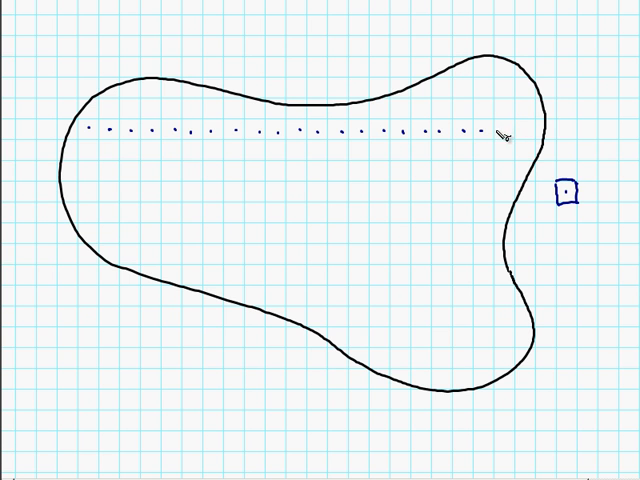
pyautogui.moveTo(496, 128)
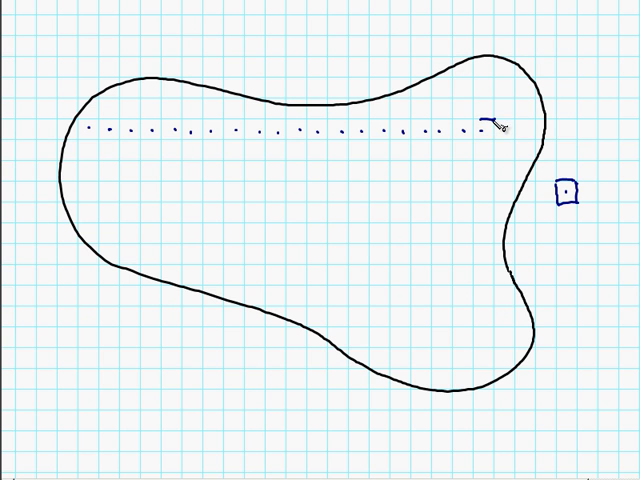
# Bracket both ends of the dotted row down five rows and begin writing 5 x 20 between them.
pyautogui.moveTo(490, 126); pyautogui.dragTo(88, 128)
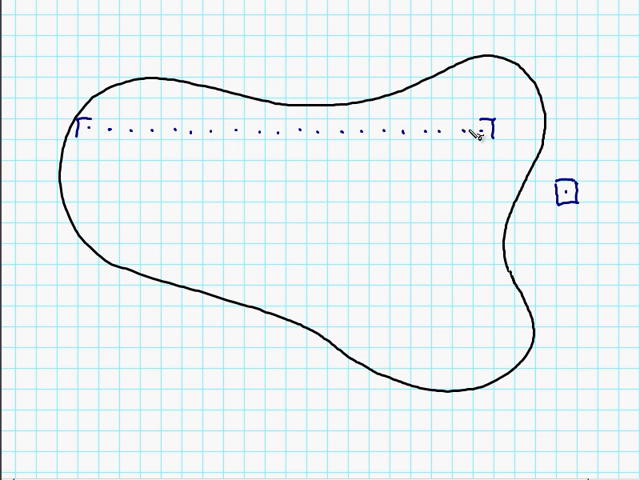
pyautogui.moveTo(80, 128); pyautogui.dragTo(82, 196)
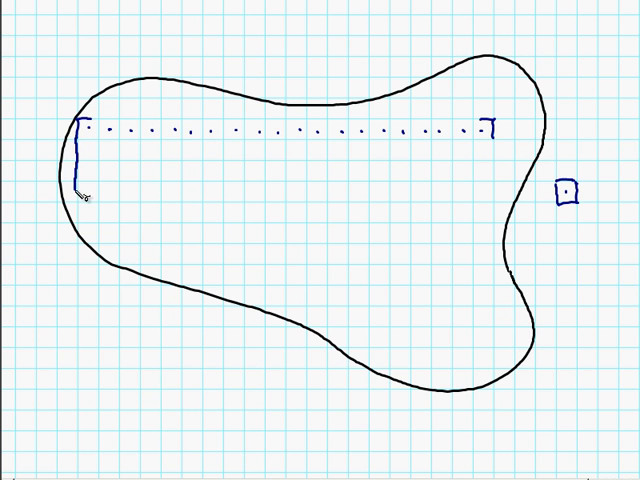
pyautogui.moveTo(78, 200); pyautogui.dragTo(100, 222)
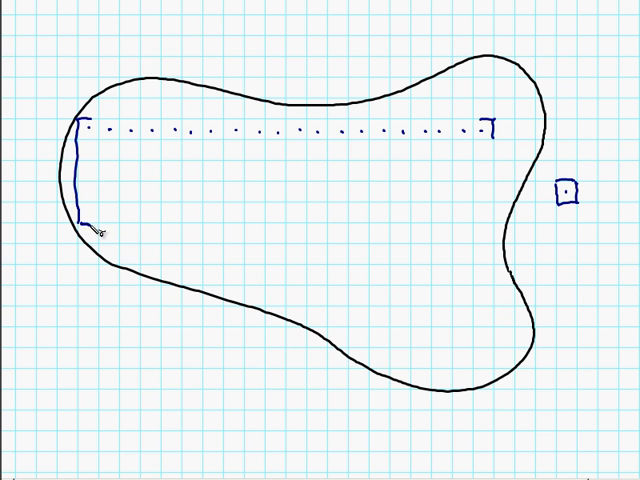
pyautogui.moveTo(492, 128); pyautogui.dragTo(492, 228)
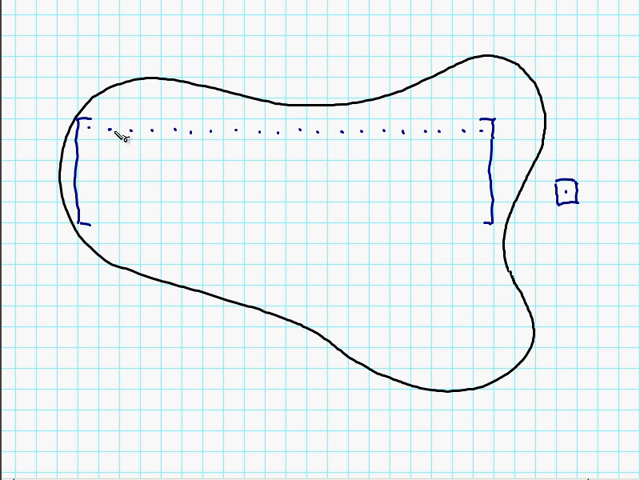
pyautogui.moveTo(266, 168)
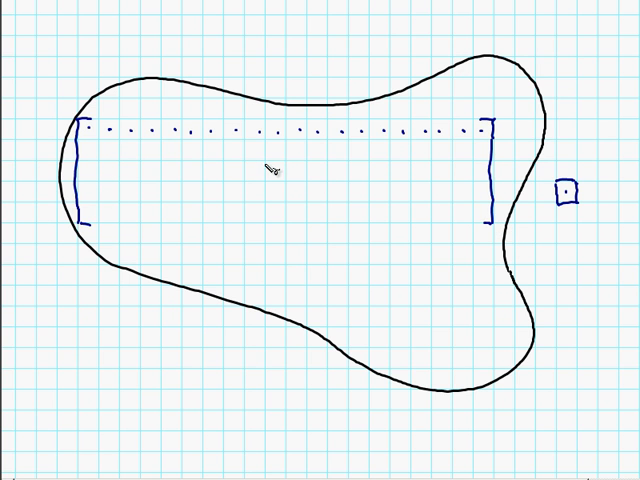
pyautogui.moveTo(228, 166)
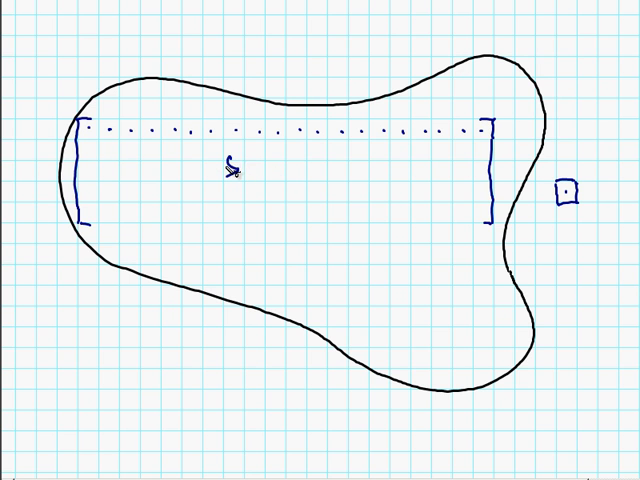
pyautogui.write('5')
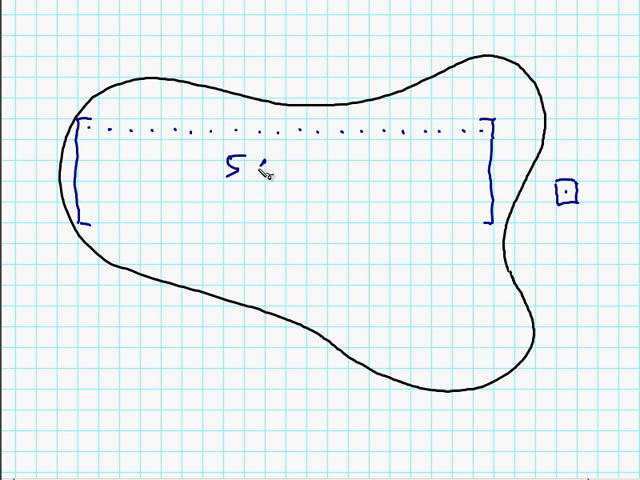
# Finish the handwritten multiplication 5 x 20 = 100 inside the bracketed band.
pyautogui.write('x 20')
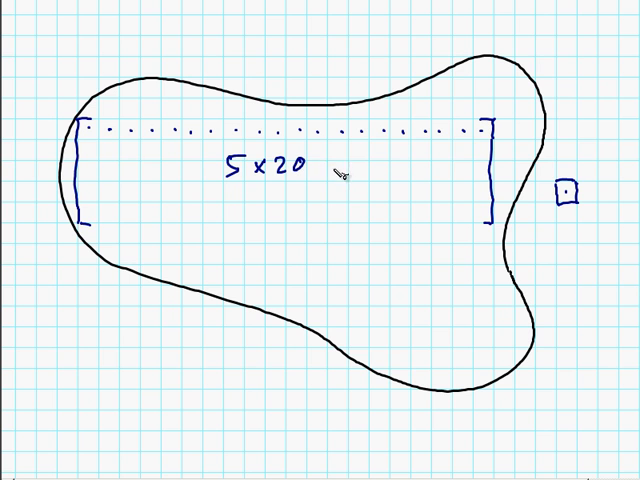
pyautogui.write('=1')
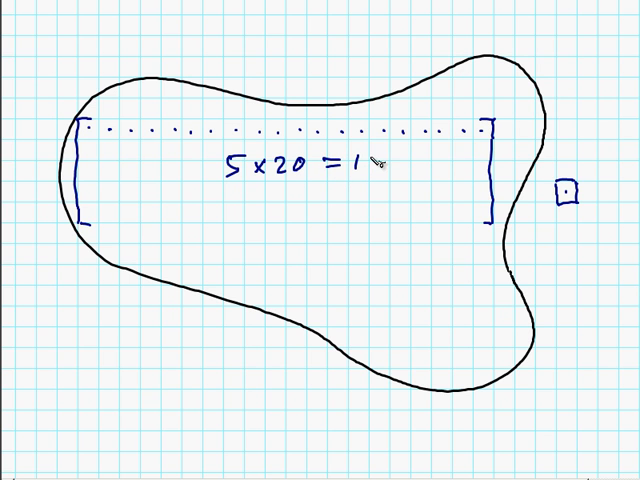
pyautogui.write('00')
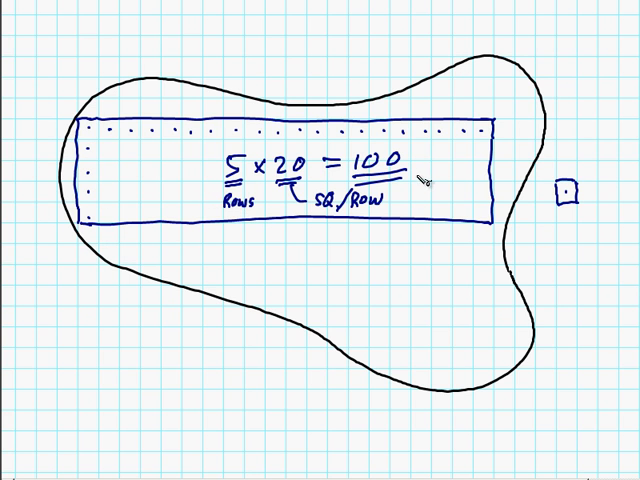
# Handwrite A = L x W above the blob as the area formula.
pyautogui.click(288, 48)
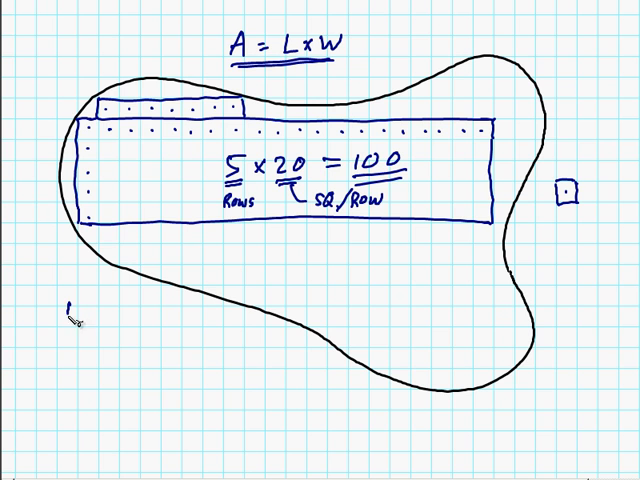
# List 100 and the first strip count 7 in the count column at the left.
pyautogui.write('100/7')
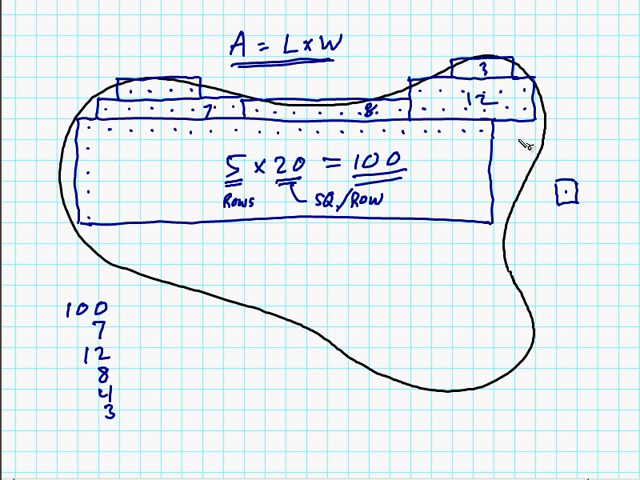
# Total the first count column to 134 and start the green column with 6.
pyautogui.write('134')
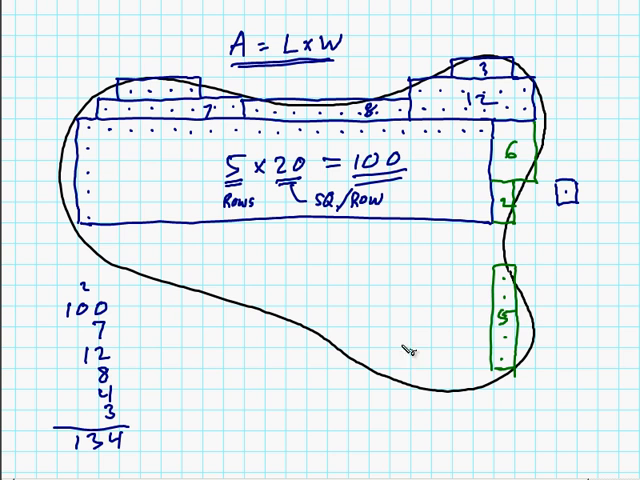
pyautogui.write('6')
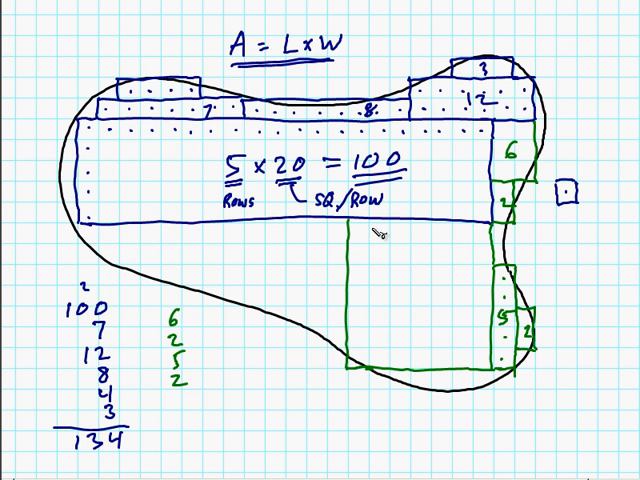
pyautogui.write('49')
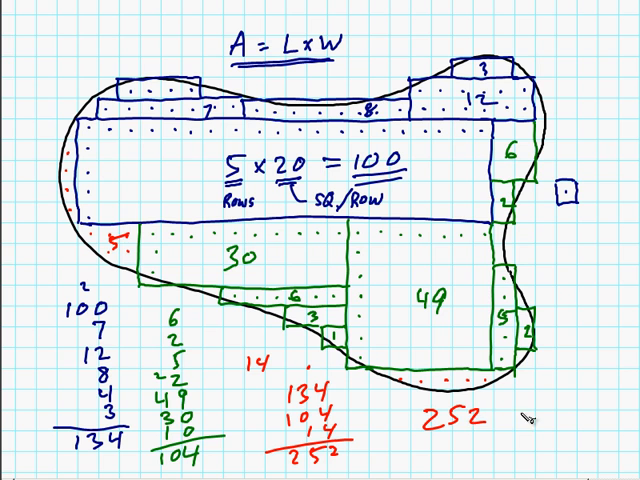
# Label the final total 252 as SQ. UNITS for the blob's area.
pyautogui.write('SQ. UNITS')
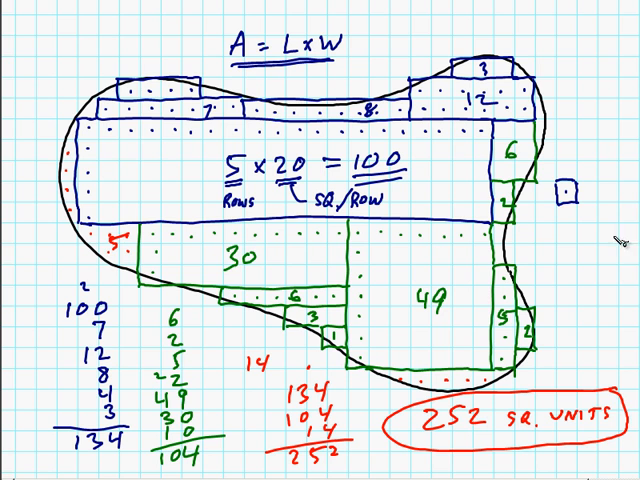
pyautogui.moveTo(540, 344)
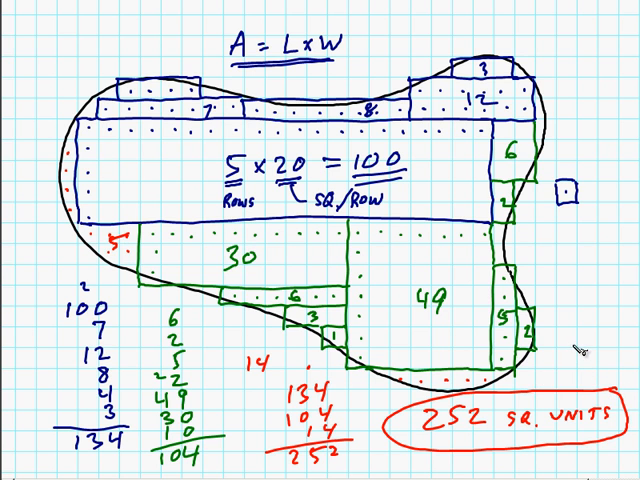
pyautogui.moveTo(556, 304)
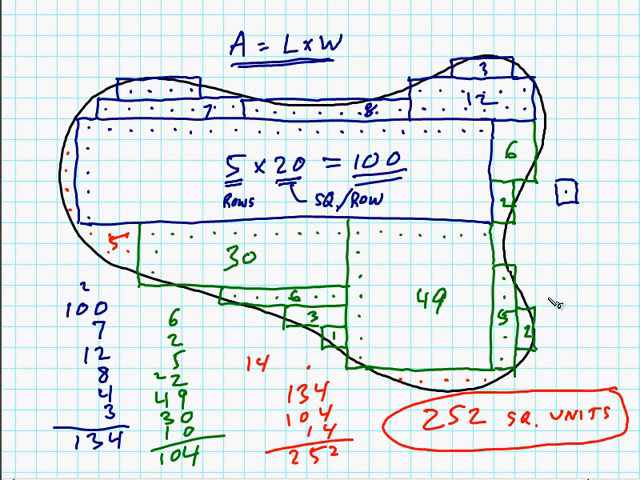